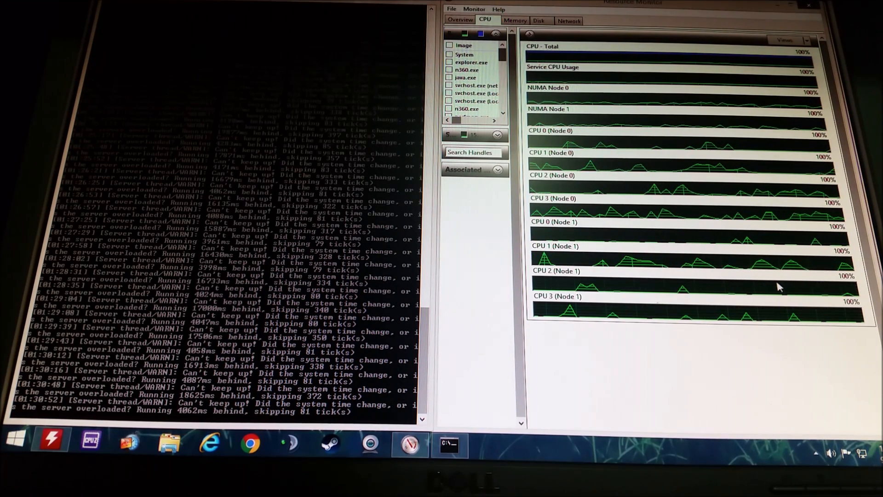
mouse_move(576, 338)
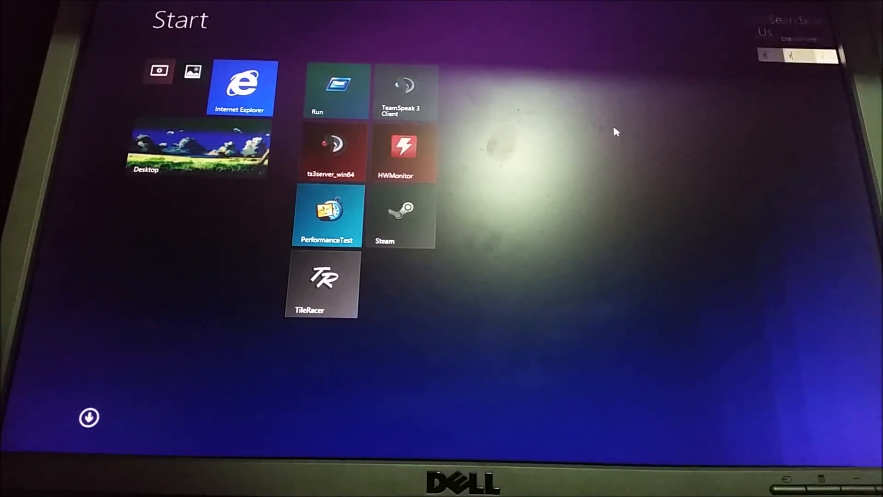
- Search the Start screen for 'run' and open the Run app
text(run)
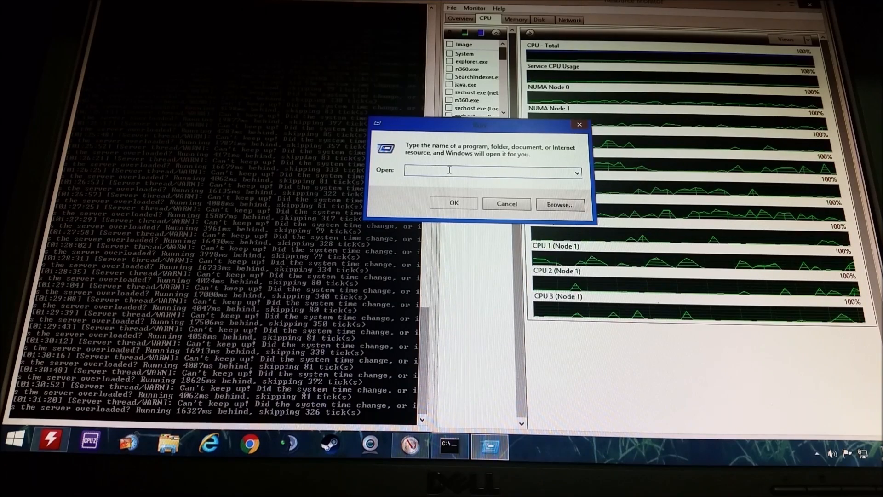
- Run 'msconfig' from the Run dialog to launch System Configuration
text(ms)
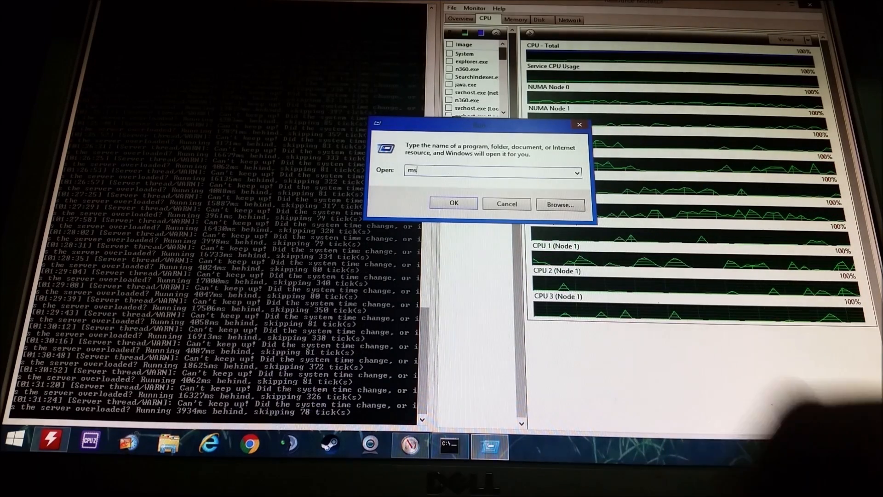
text(con)
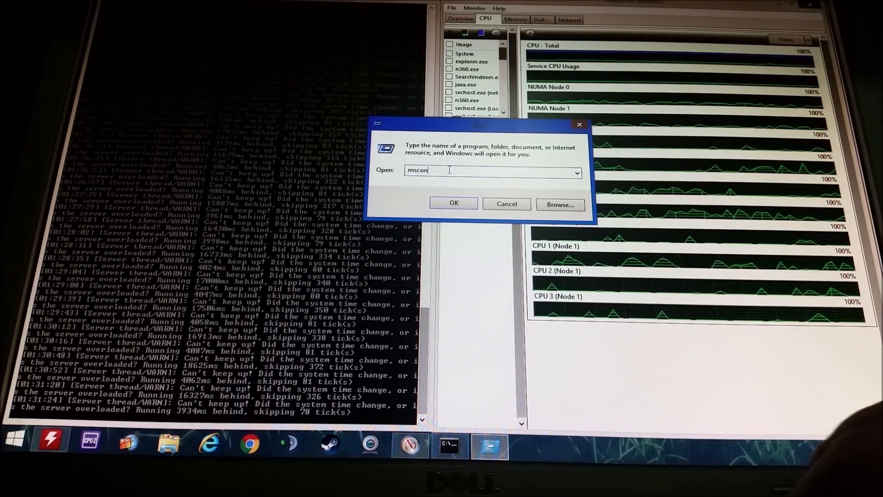
text(fig)
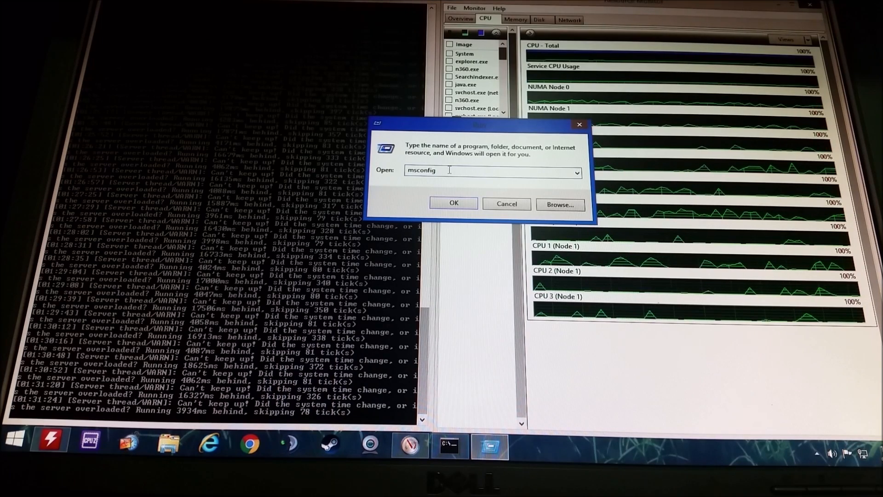
click(453, 203)
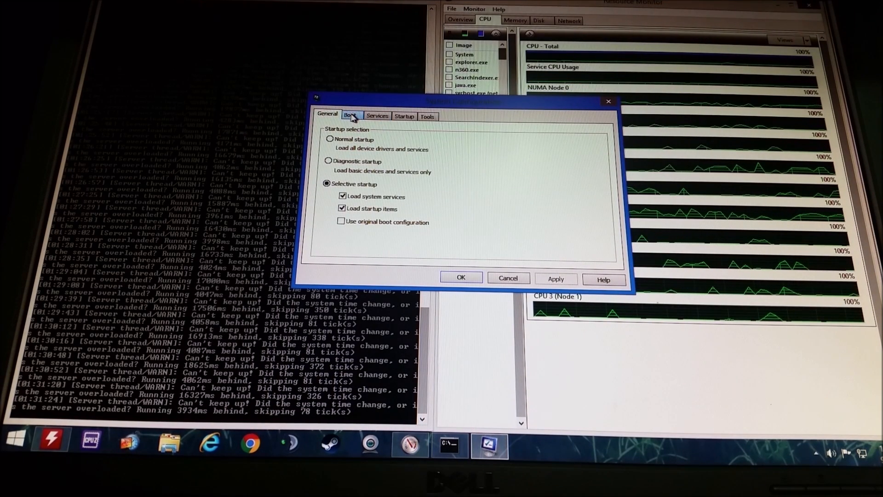
- Open Advanced options from the Boot tab of System Configuration
click(350, 116)
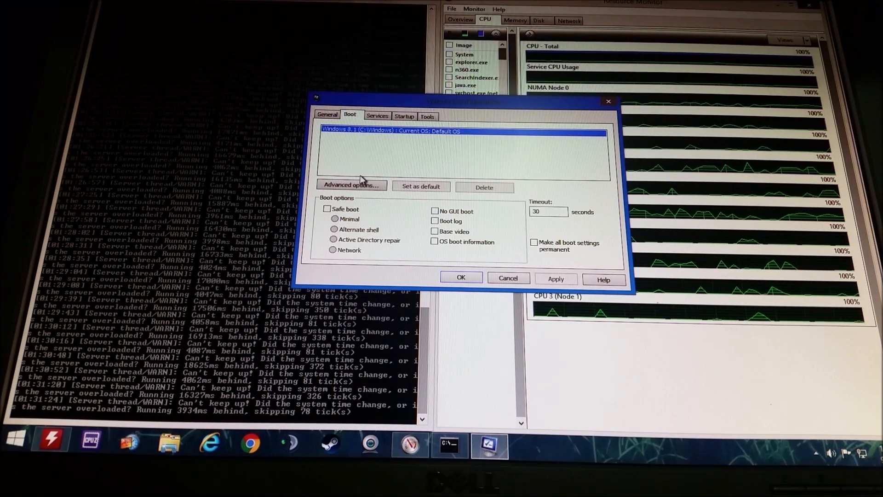
click(351, 185)
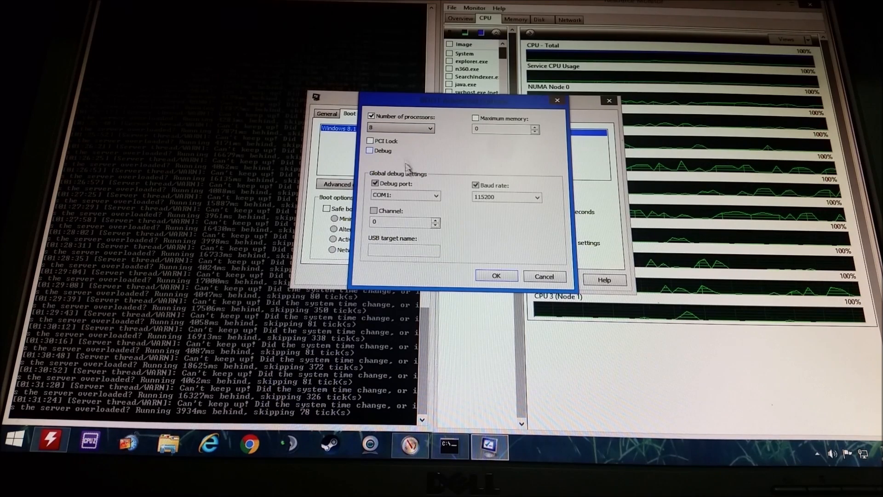
- Confirm Number of processors set to 8 and save both dialogs
click(496, 276)
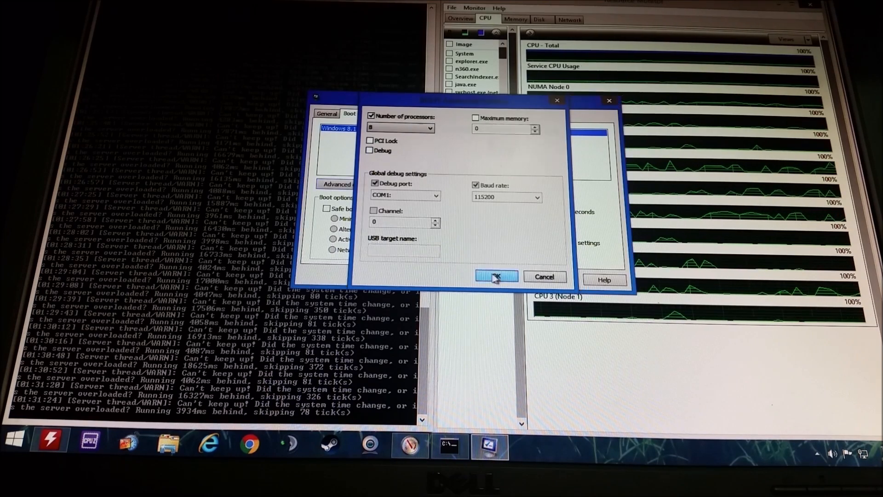
click(495, 276)
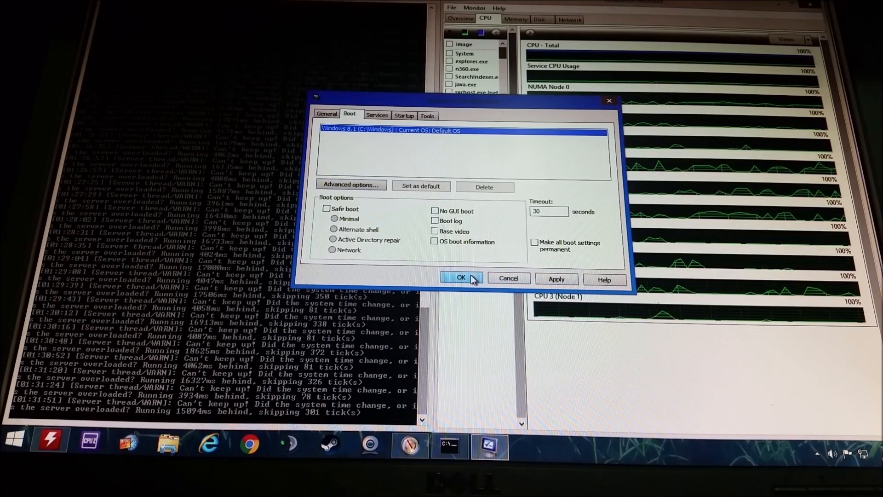
click(461, 278)
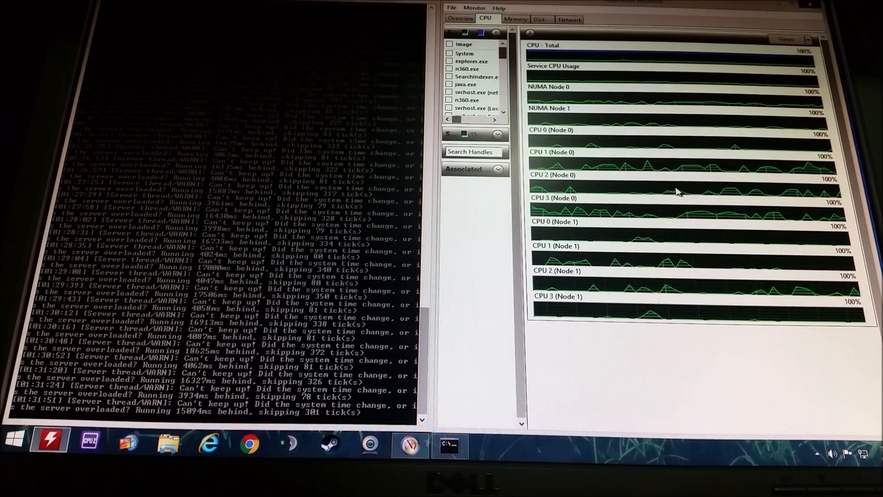